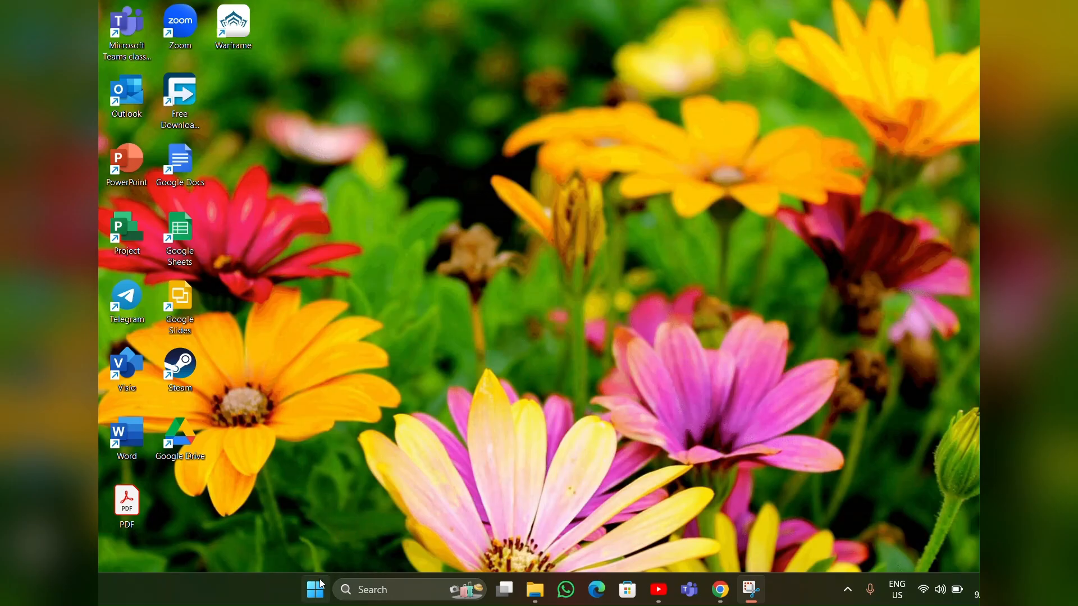
Reach BitLocker Drive Encryption and begin turning on BitLocker for the Windows 11 (C:) drive
click(315, 589)
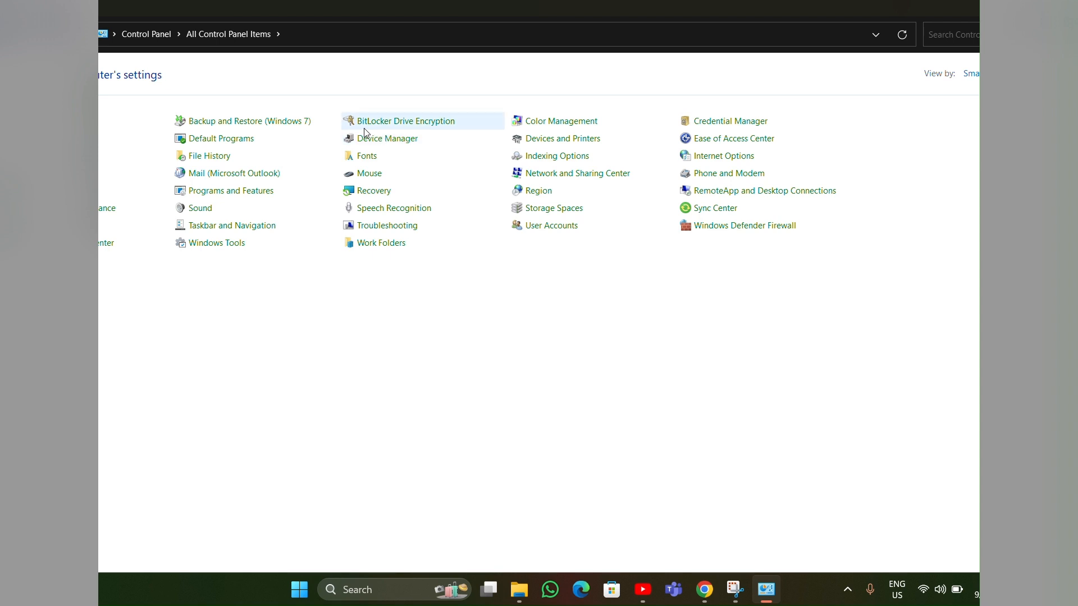
mouse_move(406, 122)
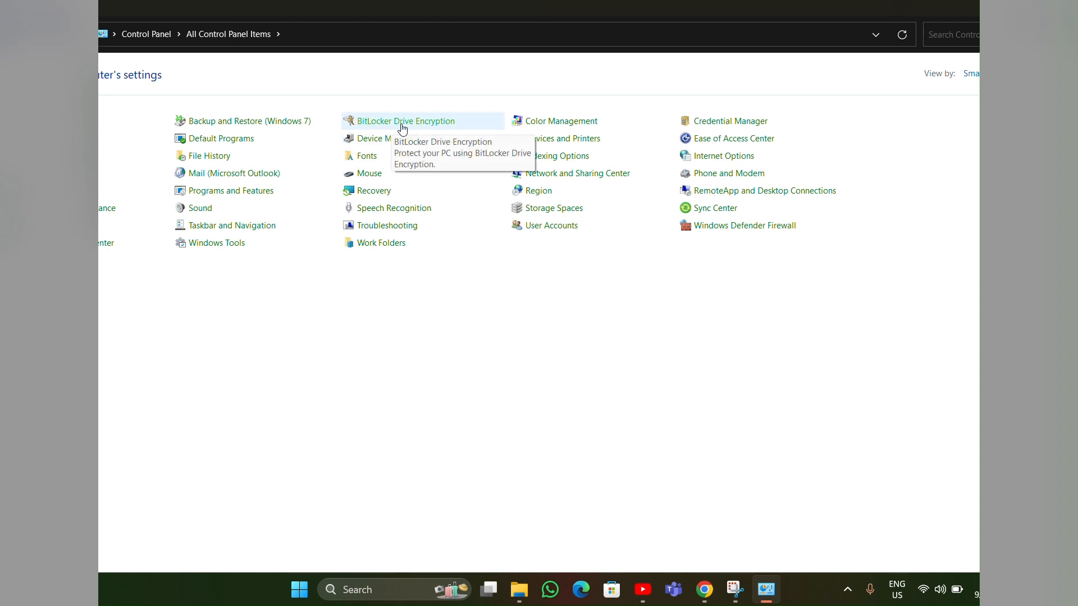
mouse_move(405, 129)
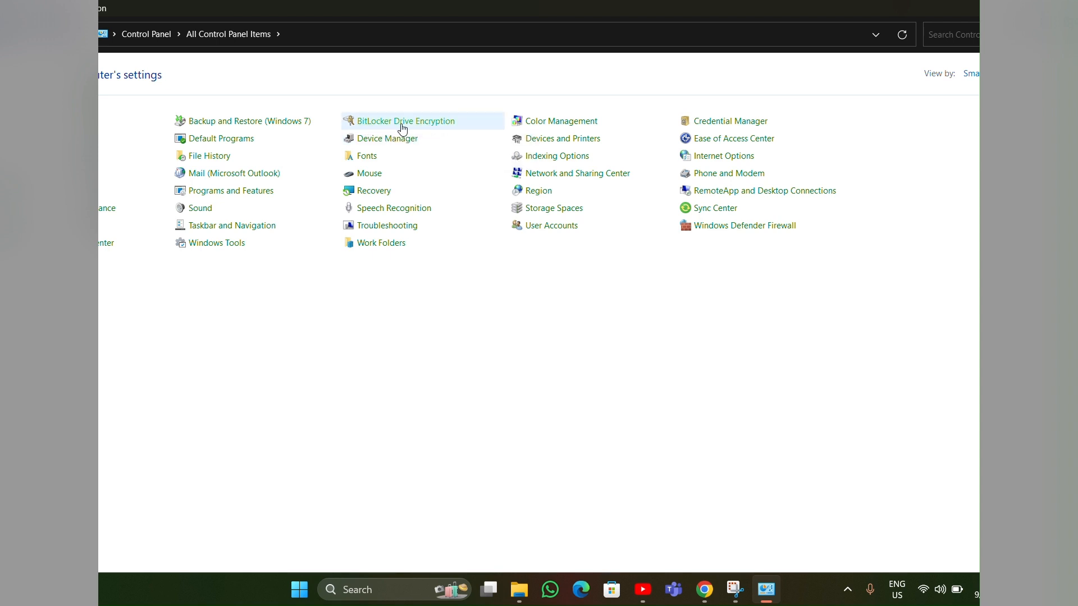
click(406, 121)
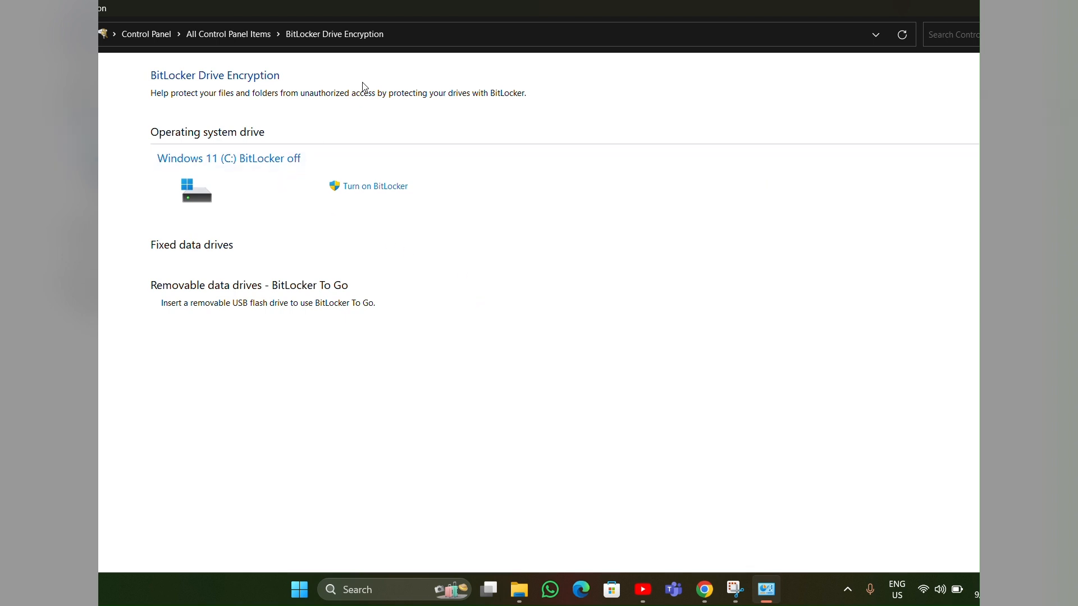
mouse_move(361, 203)
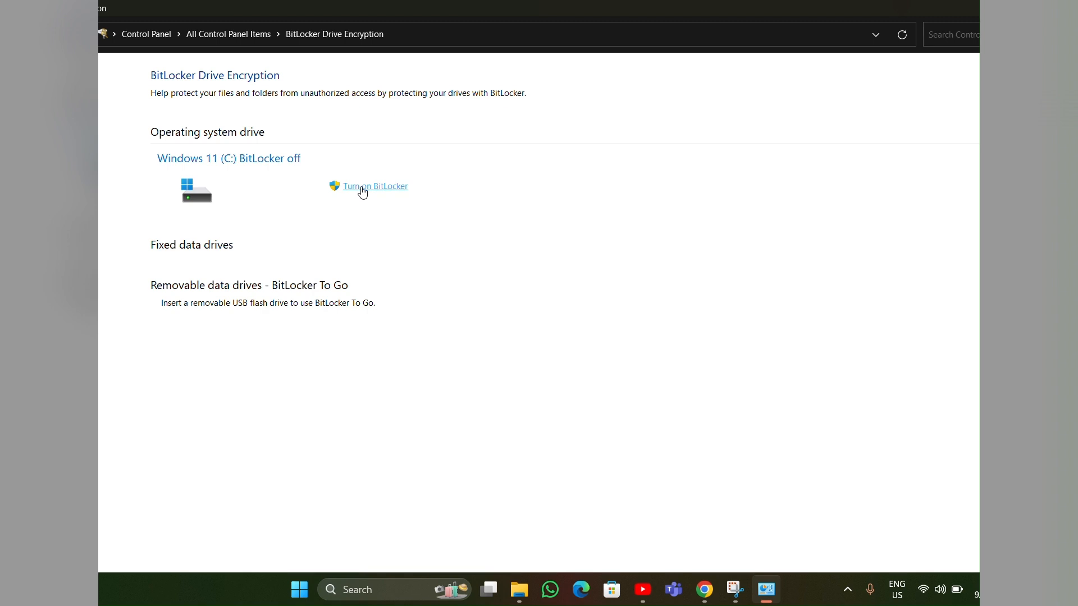
click(374, 185)
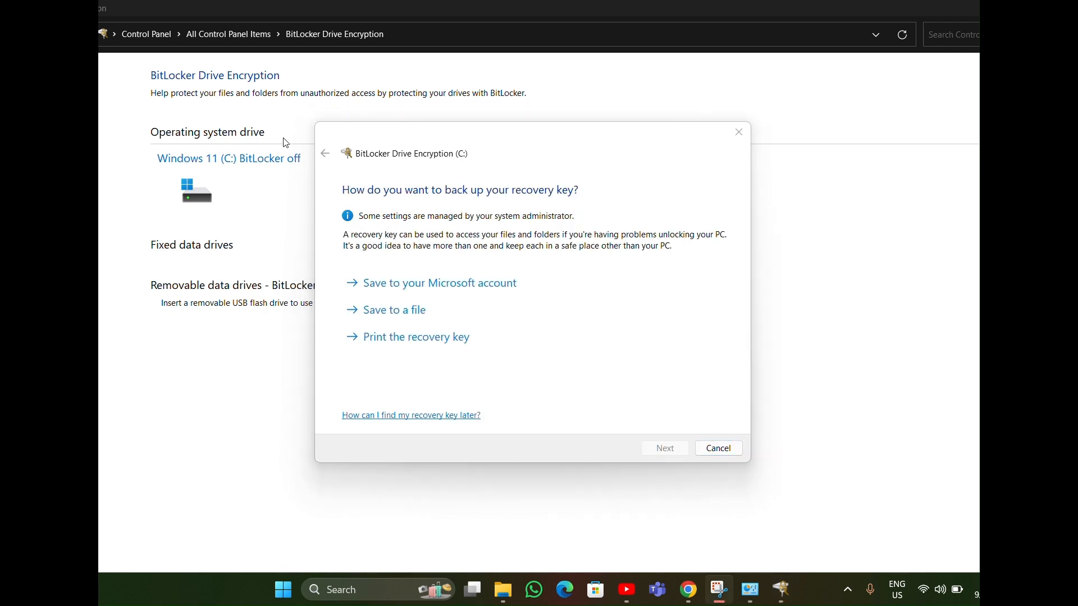
mouse_move(492, 353)
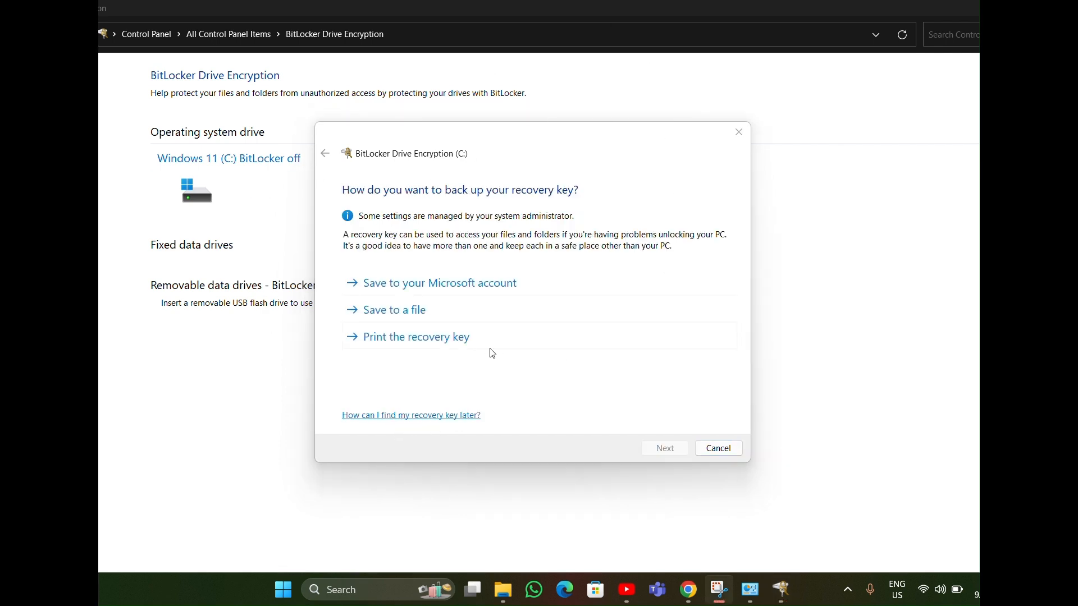
mouse_move(532, 246)
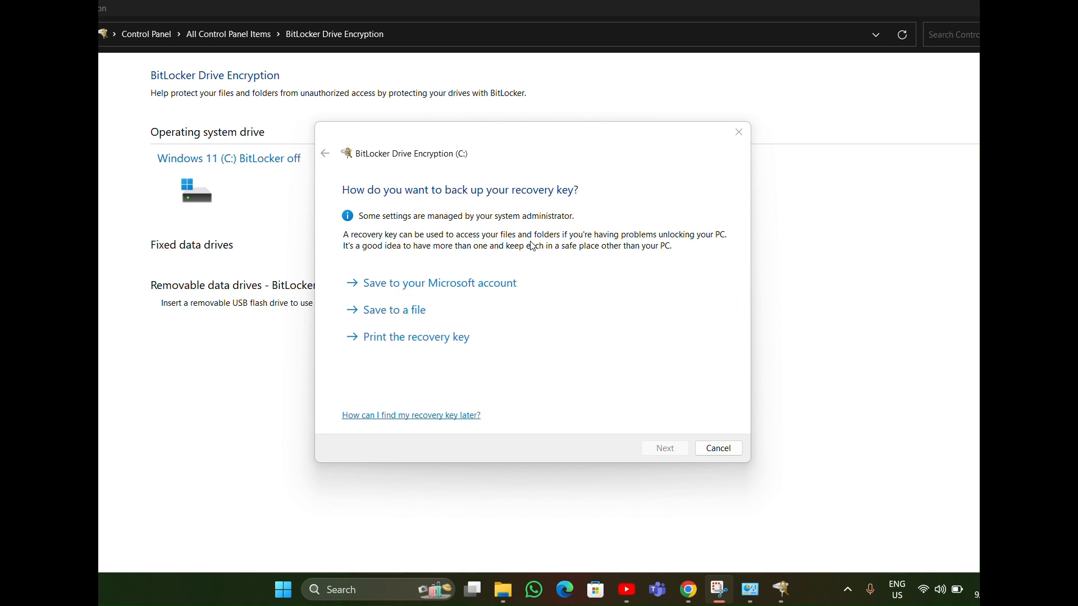
mouse_move(415, 336)
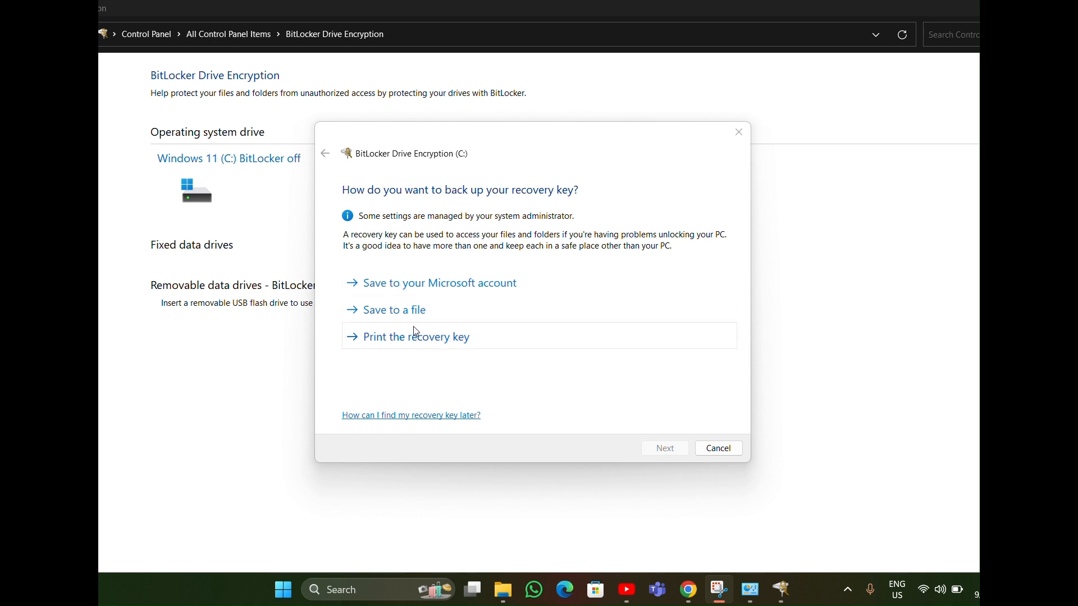
mouse_move(387, 296)
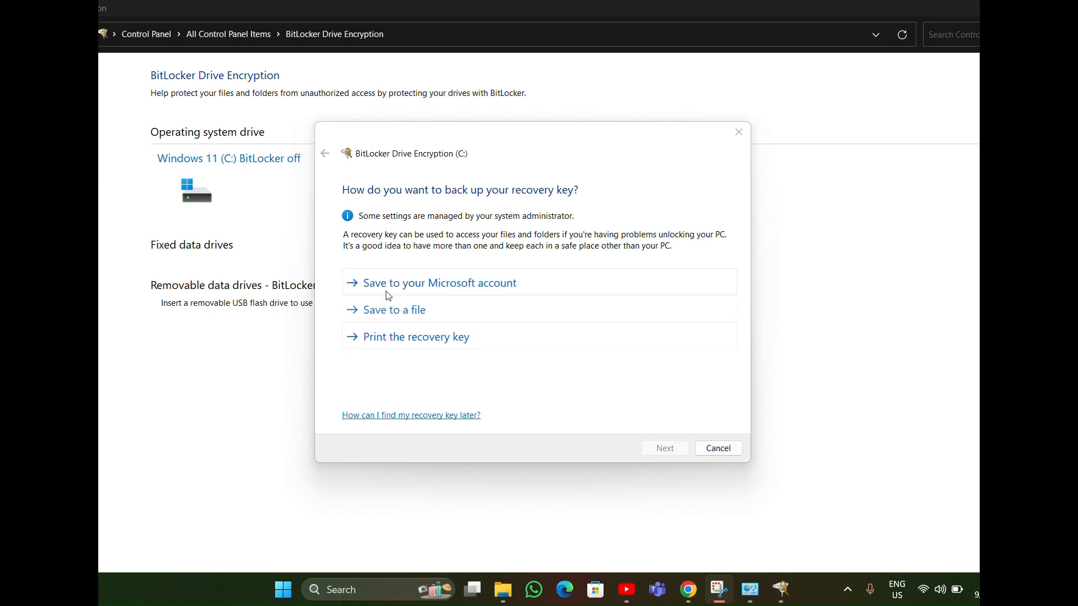
mouse_move(401, 331)
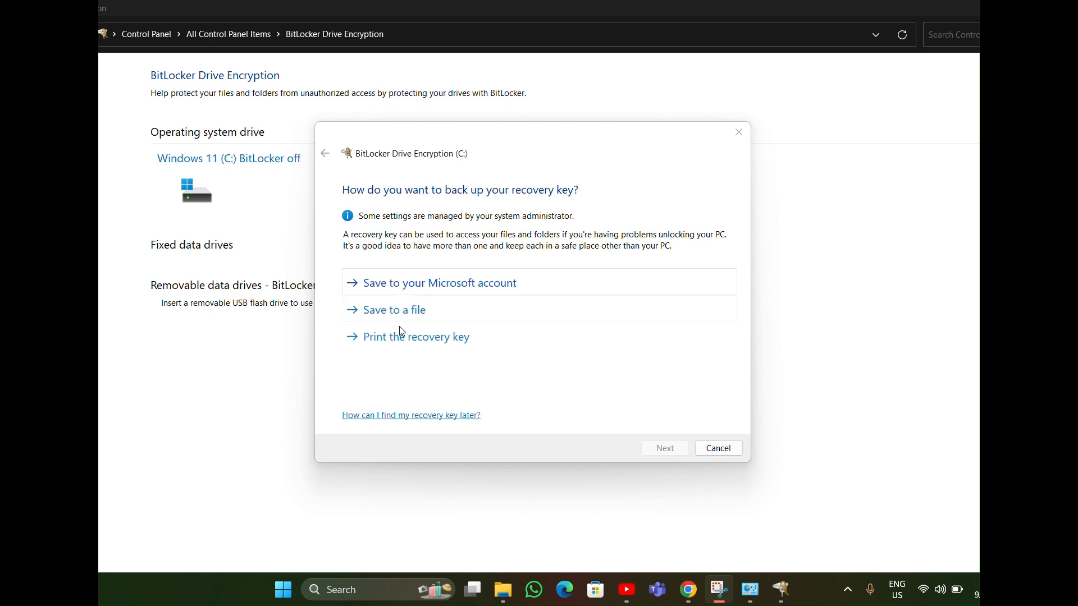
mouse_move(373, 350)
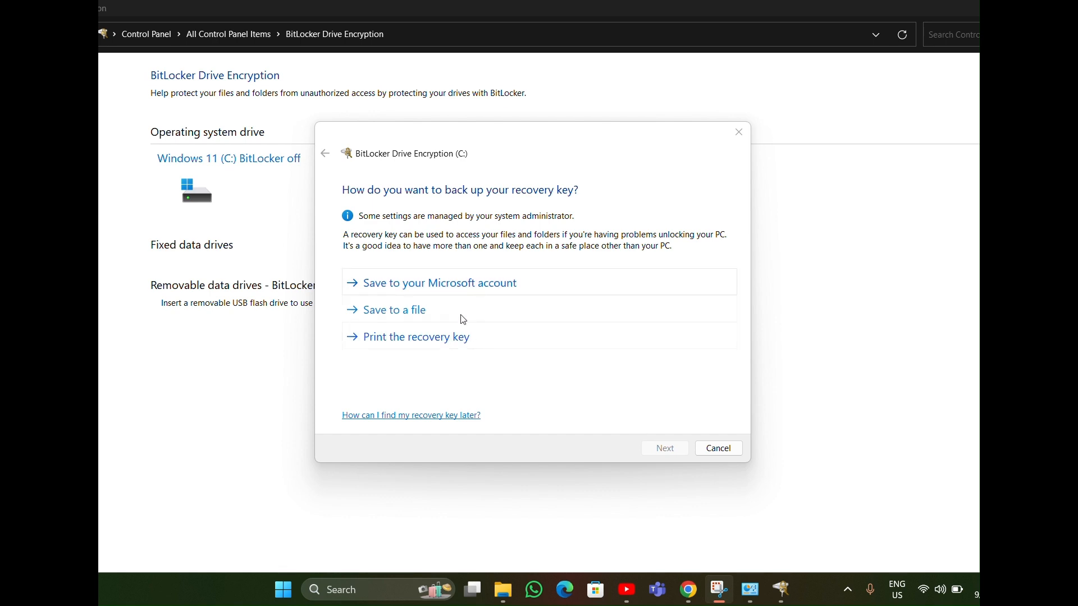
mouse_move(490, 49)
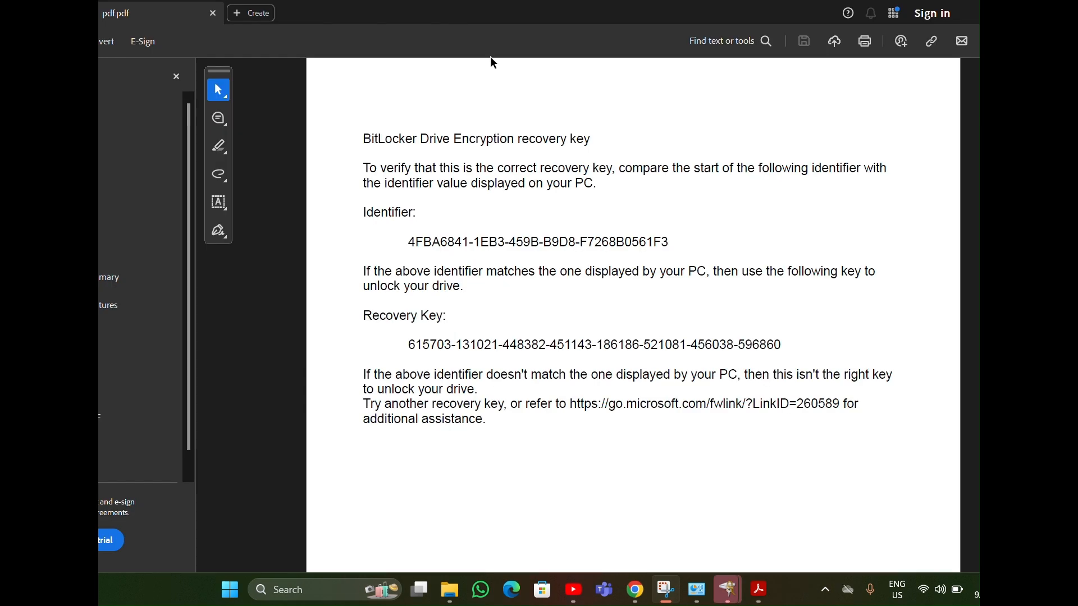
mouse_move(316, 297)
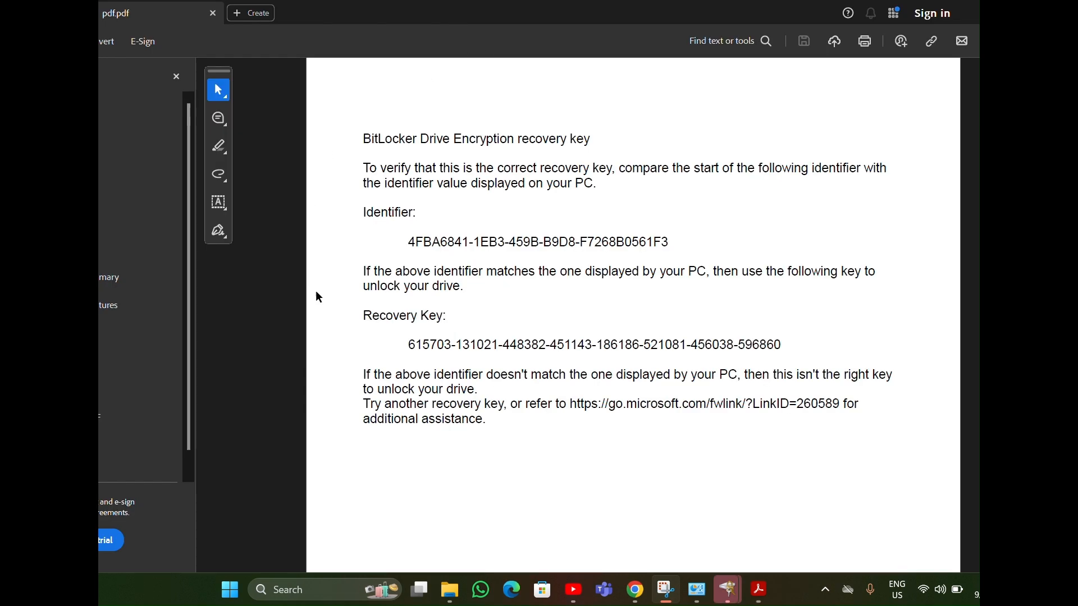
Select the Recovery Key digits in the backed-up BitLocker recovery key PDF
drag(407, 344, 530, 345)
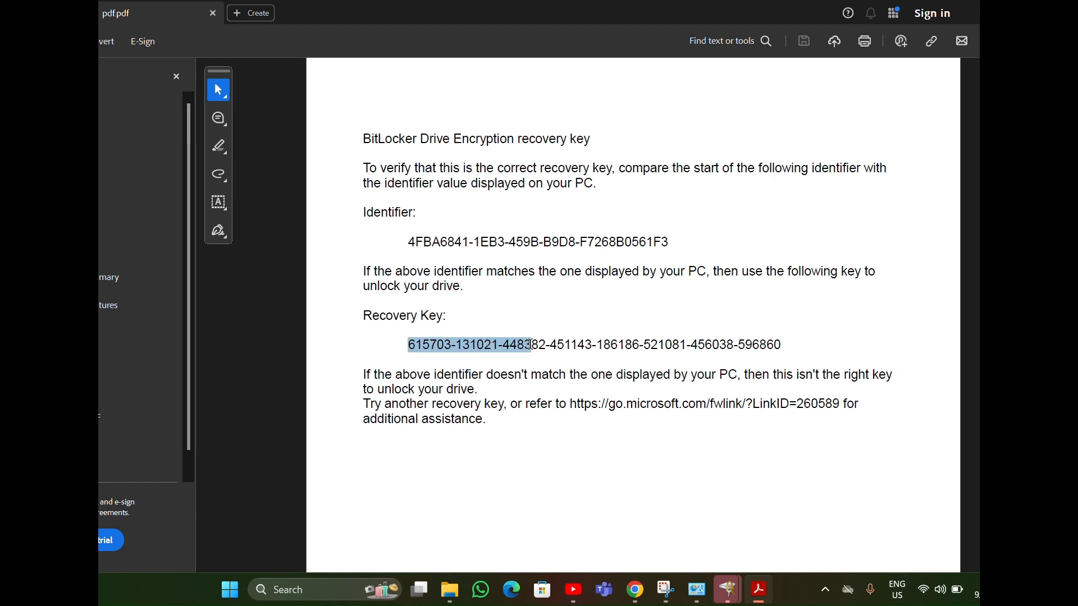